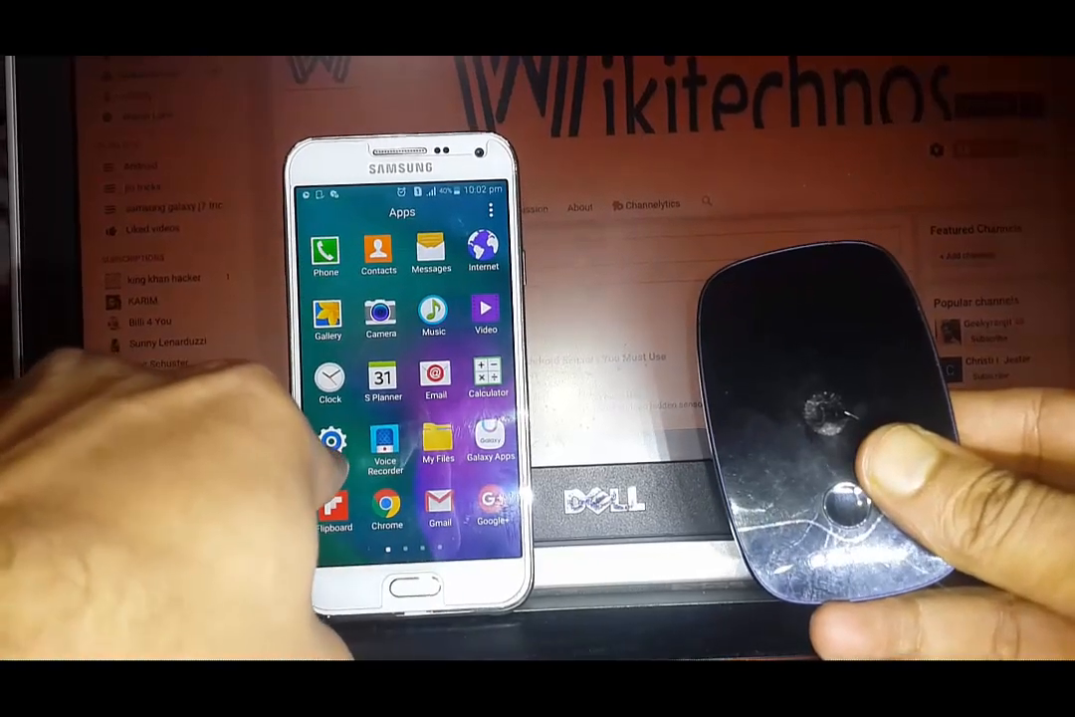
# - Open Settings and go to the Wi-Fi screen listing nearby networks dellj, BSNL_AP and bsnl
pyautogui.click(330, 446)
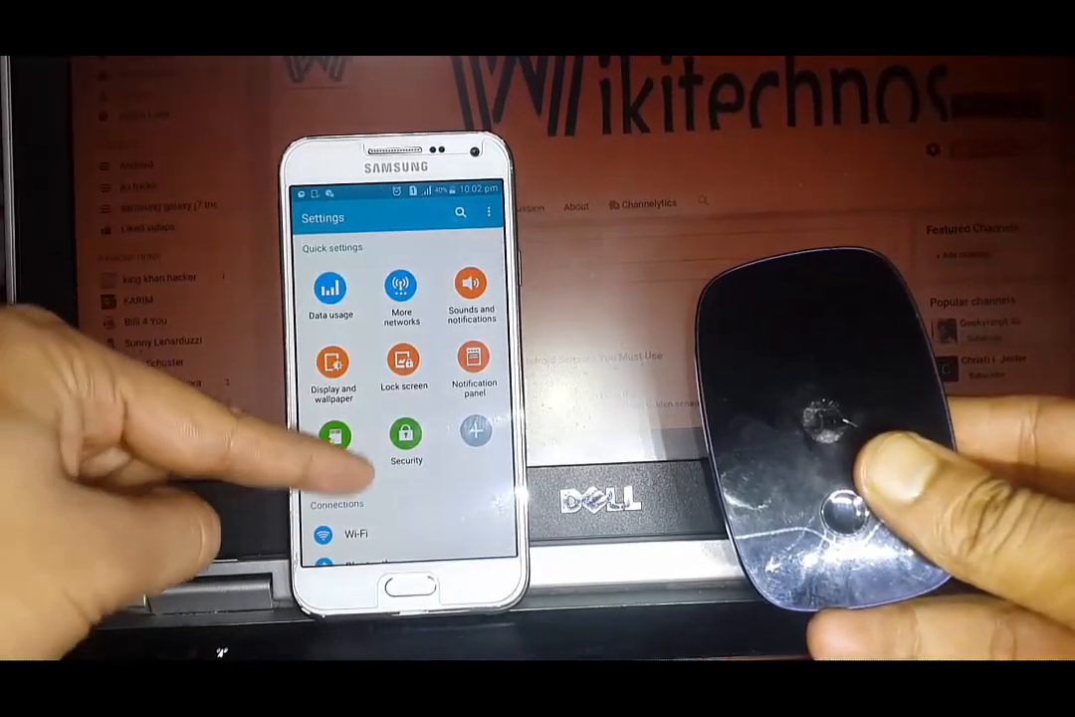
pyautogui.scroll(-3)
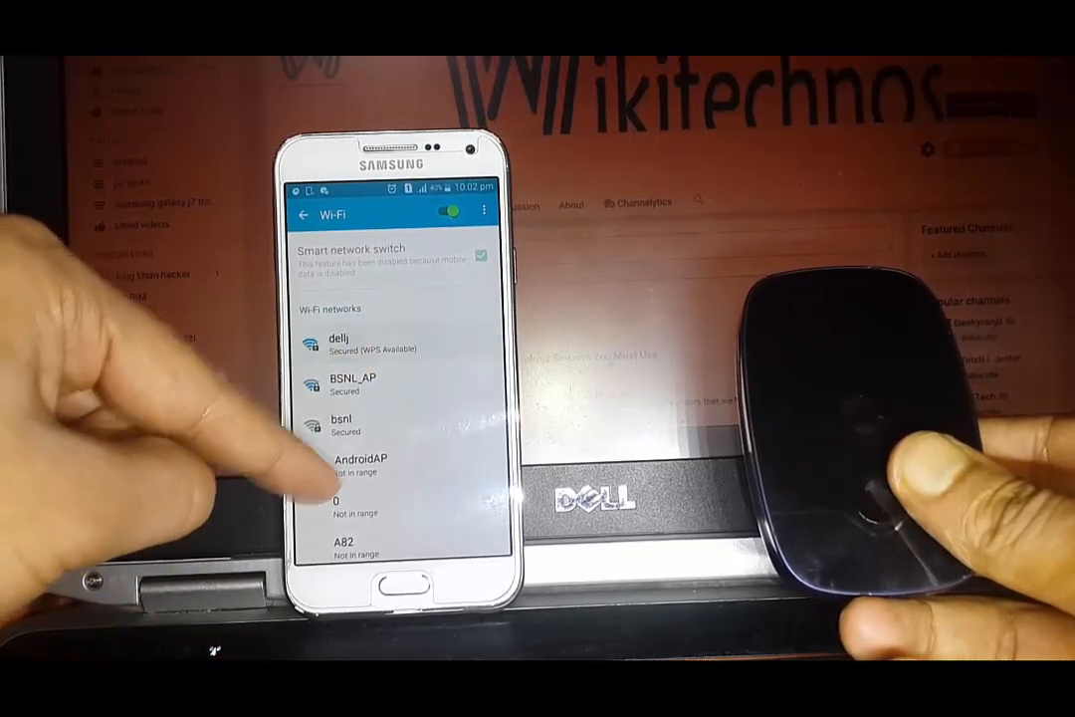
# - Attempt to join dellj, dismiss the incorrect-password prompt and reveal the WPS options
pyautogui.click(339, 342)
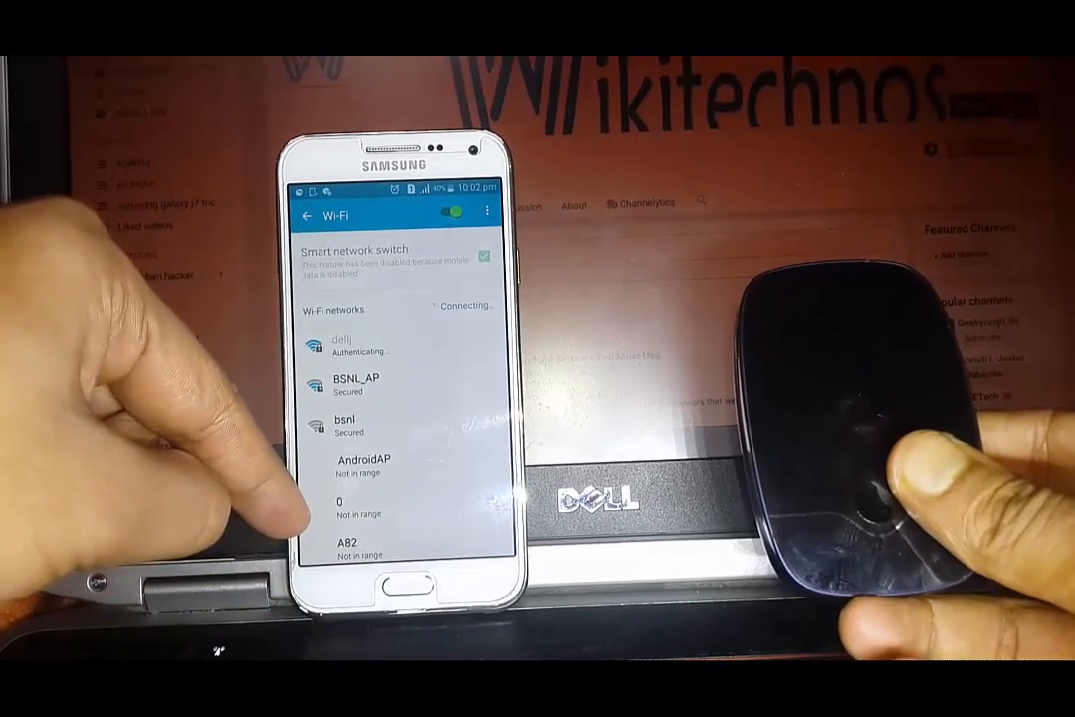
pyautogui.click(342, 342)
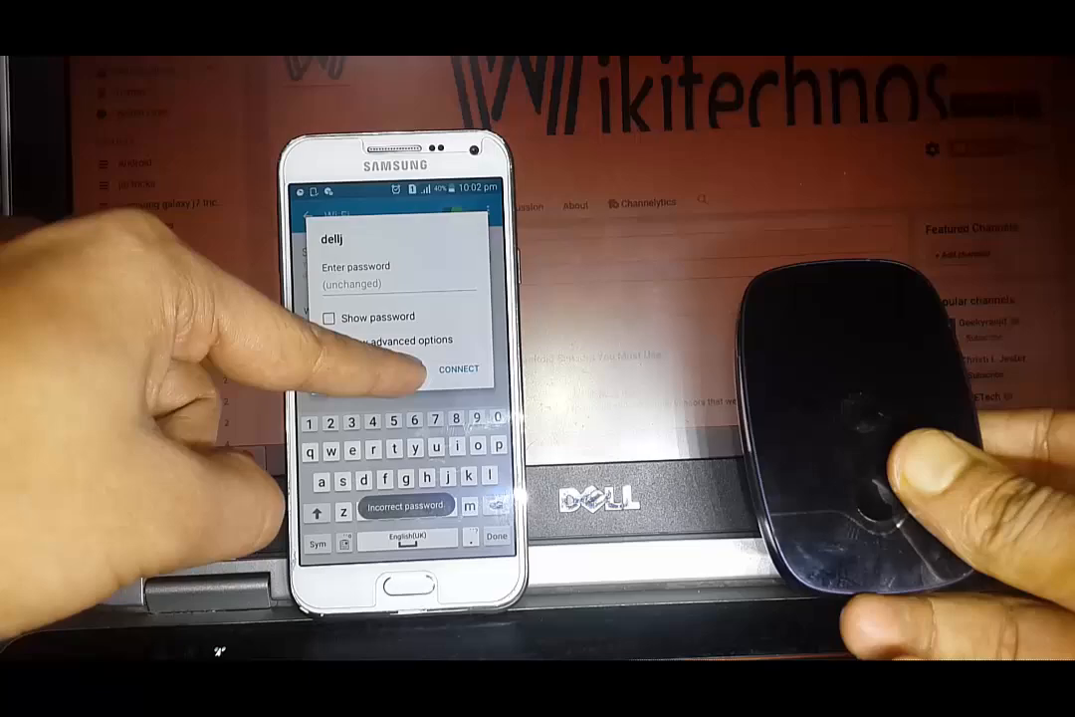
pyautogui.click(458, 369)
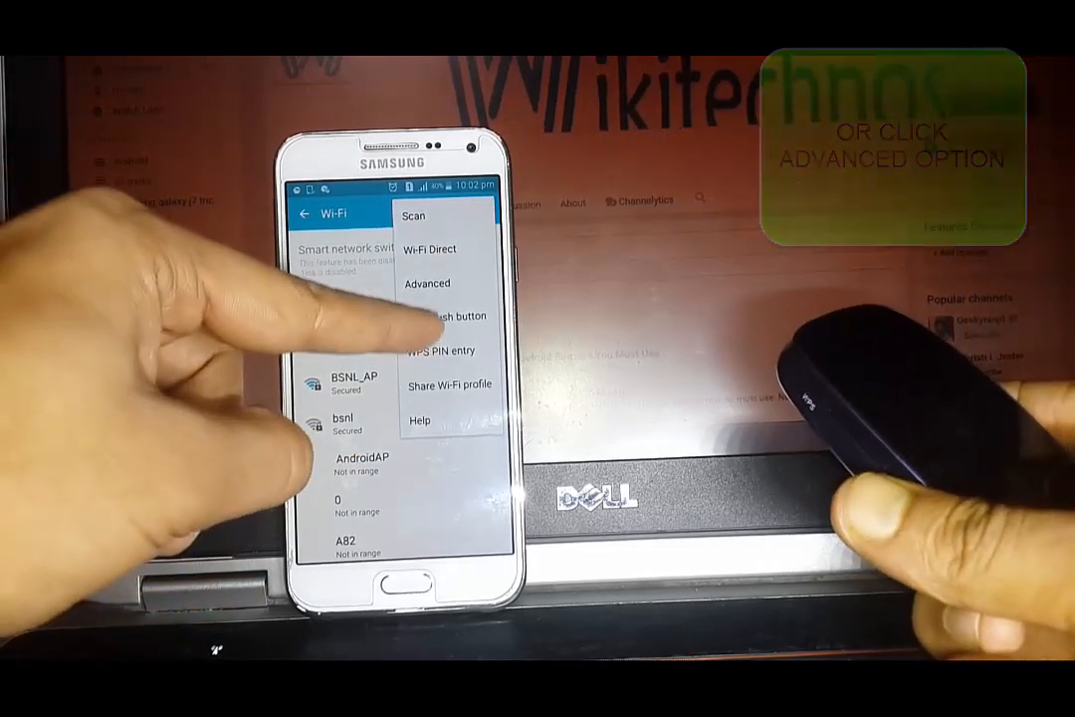
# - Connect to dellj via WPS push button so it appears as a saved, secured network
pyautogui.click(450, 314)
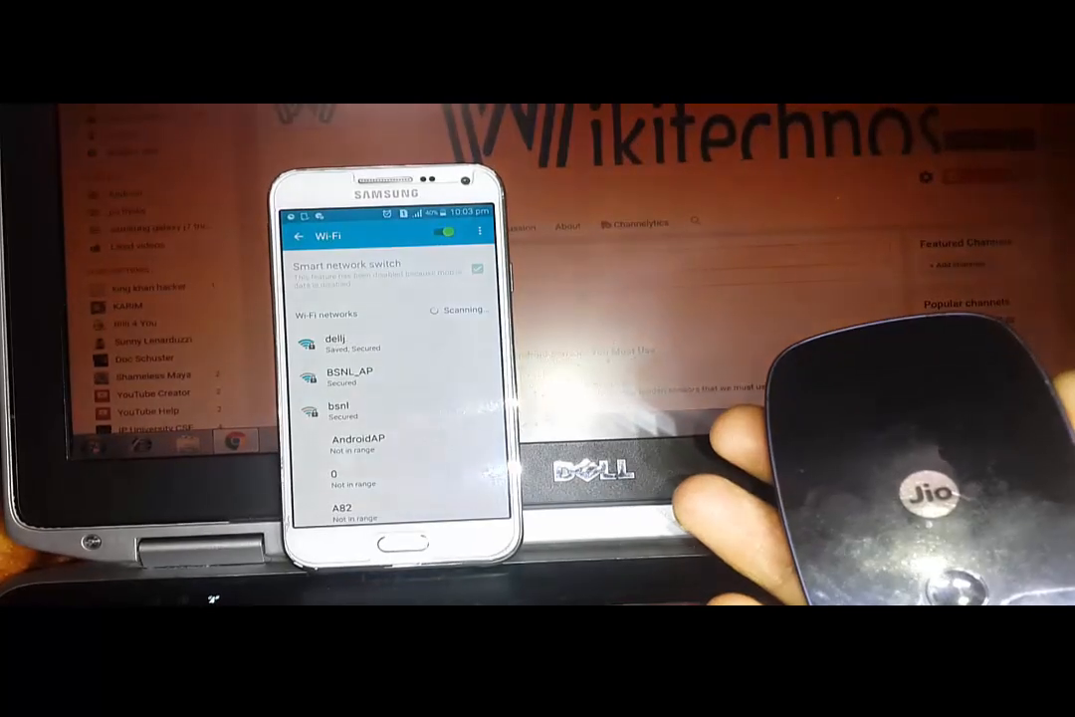
# - Leave Settings and launch Samsung Internet on a blank page
pyautogui.click(339, 342)
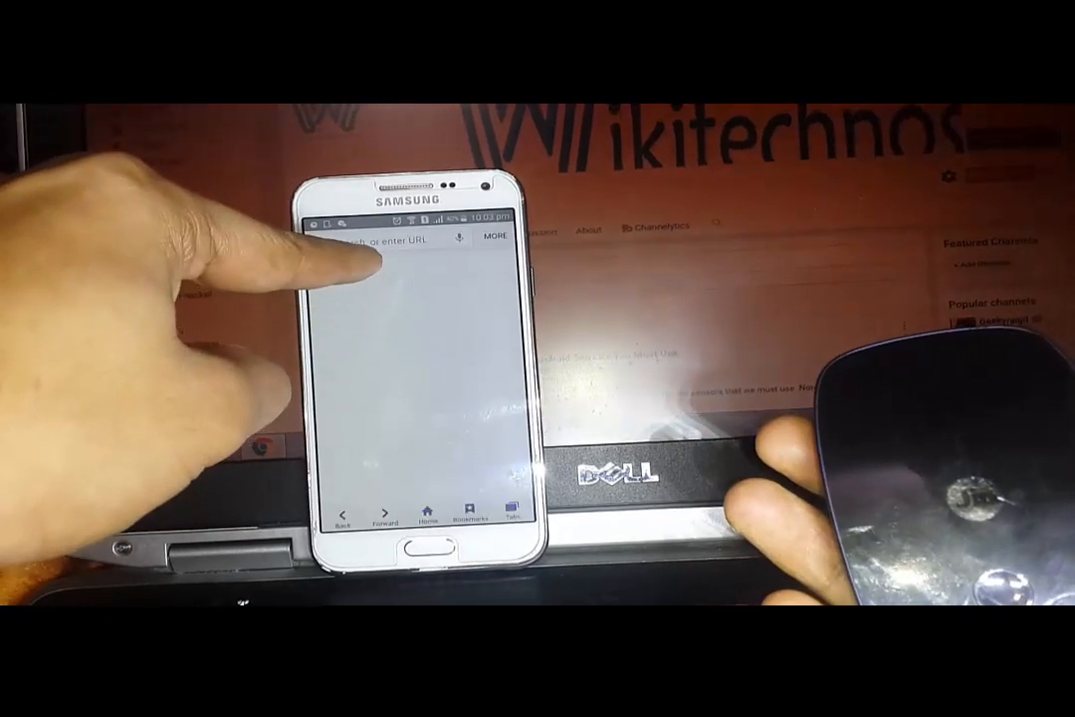
# - Load jiofi.local.html showing dellj, 2.4 GHz band and WPA2-PSK security
pyautogui.click(399, 243)
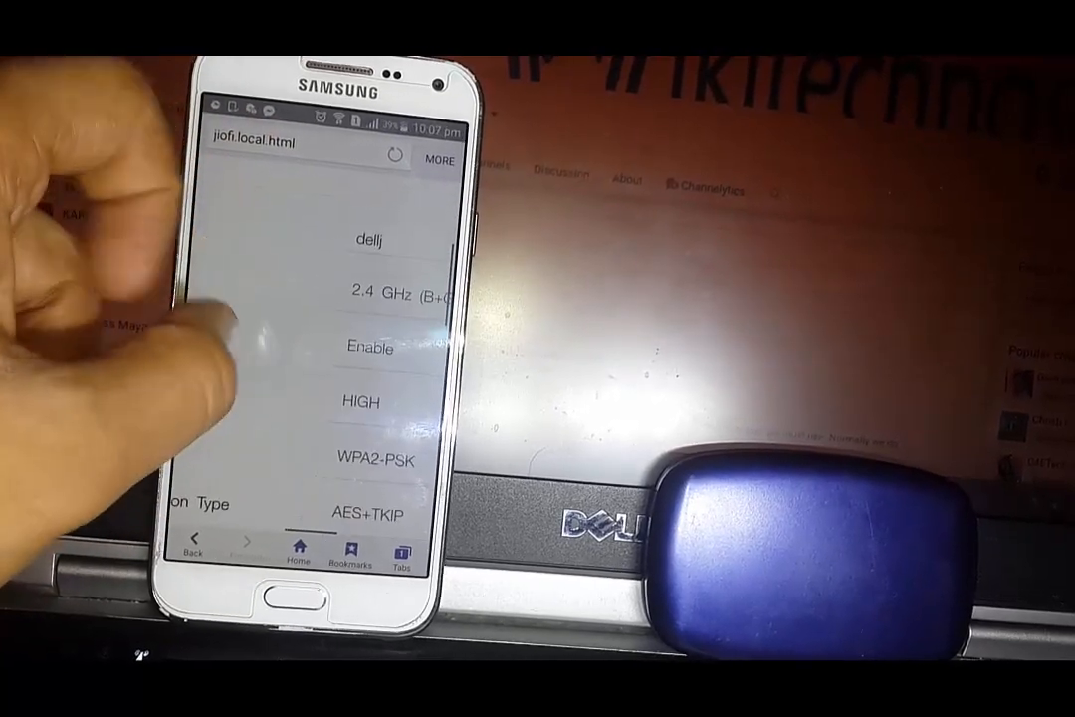
# - Bring the WPA2-PSK password field into view and select it to read the key
pyautogui.scroll(-3)
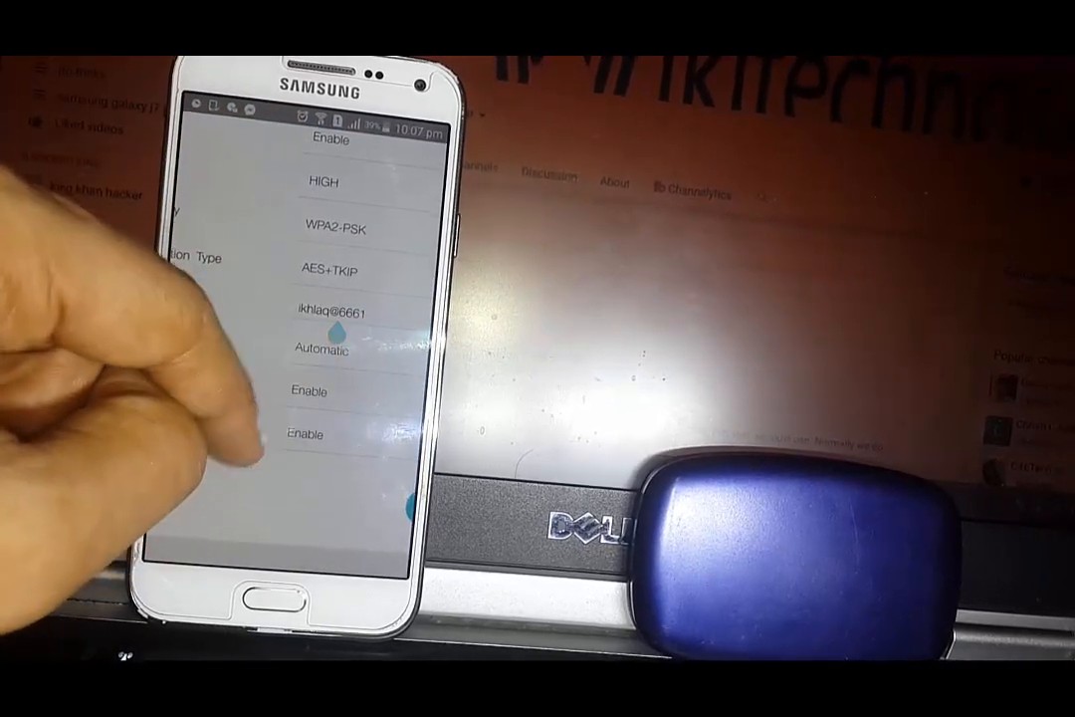
pyautogui.click(335, 311)
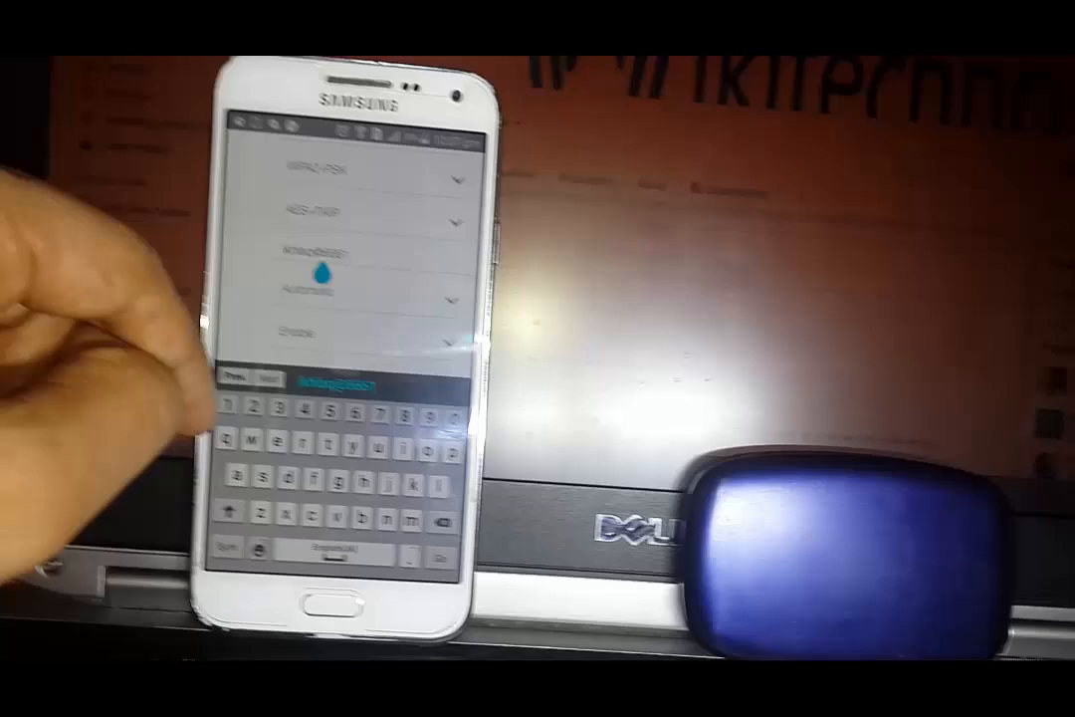